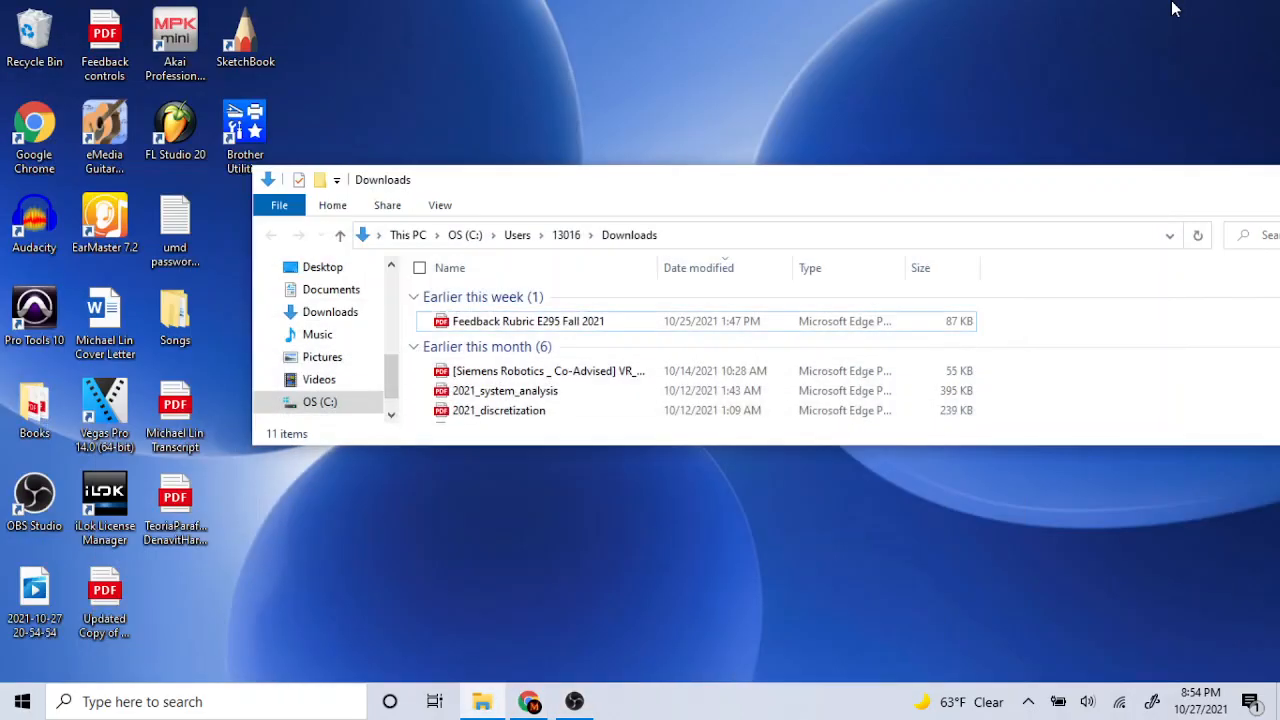
Switch from File Explorer to the HackerRank Tree: Inorder Traversal tab in Chrome
{"action": "left_click", "coordinate": [528, 701]}
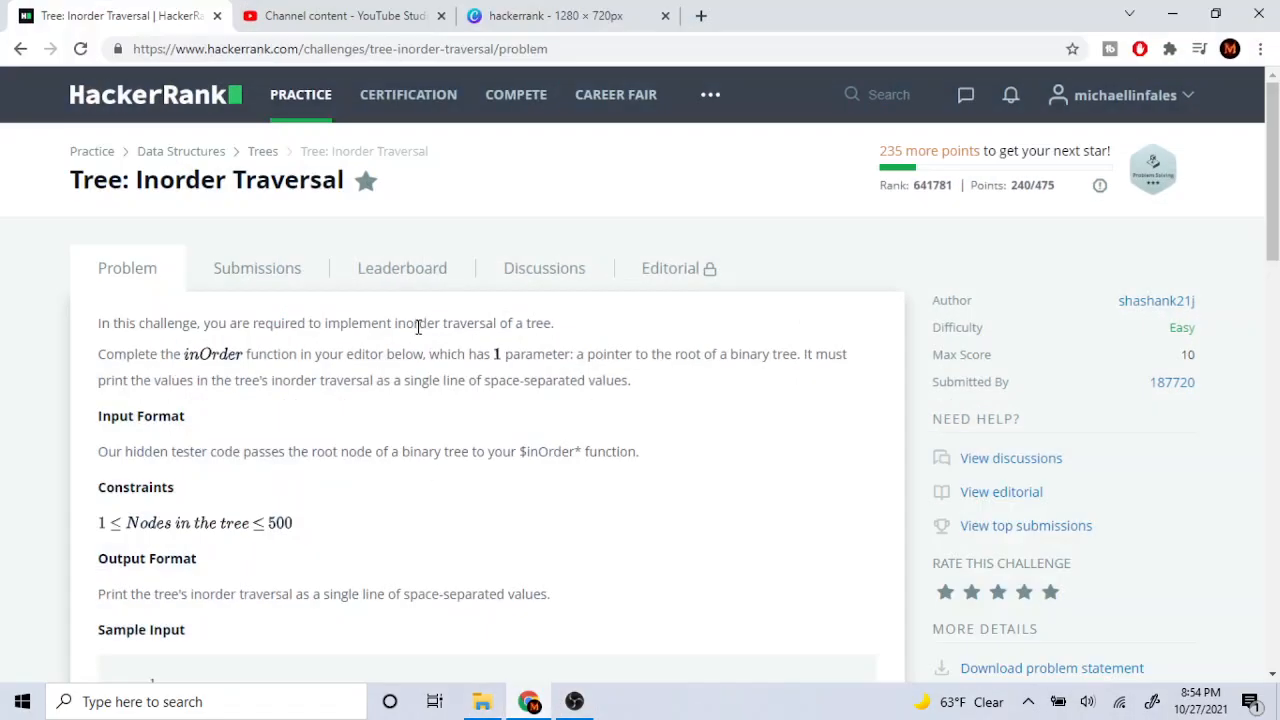
Scroll down to the C++14 editor with the empty inOrder function body
{"action": "scroll", "scroll_direction": "down", "scroll_amount": 3}
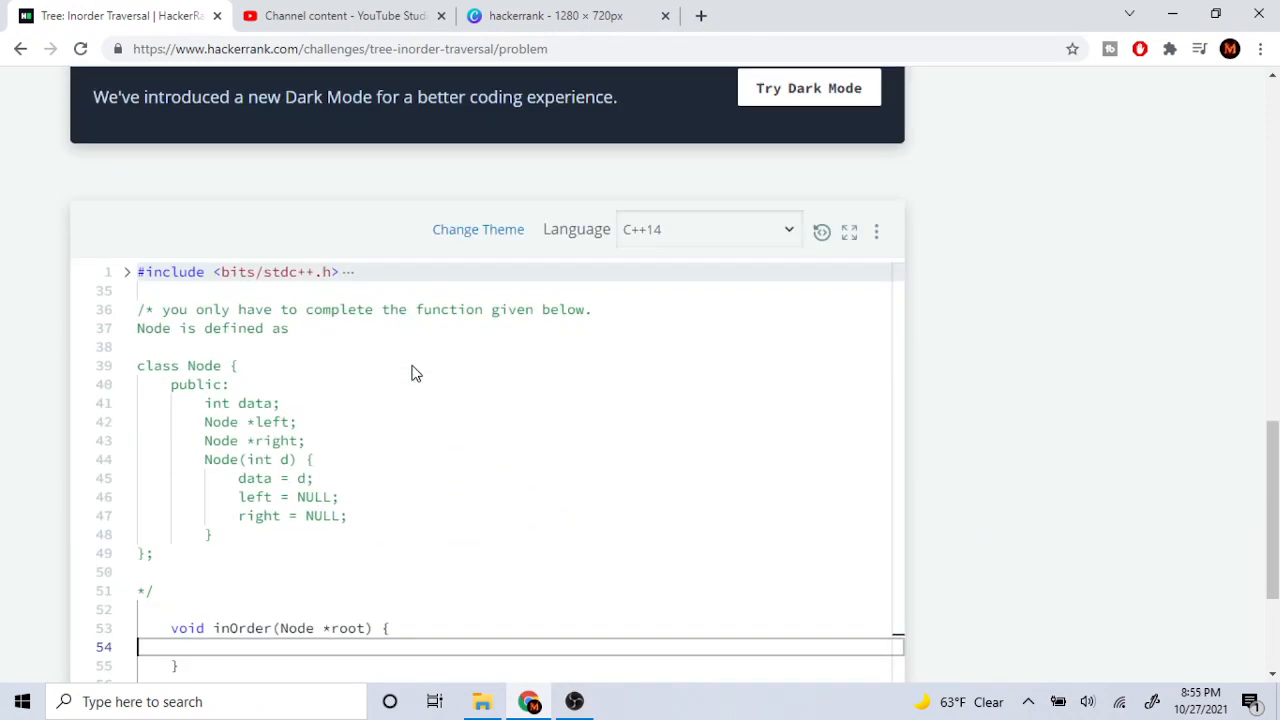
{"action": "scroll", "scroll_direction": "down", "scroll_amount": 3}
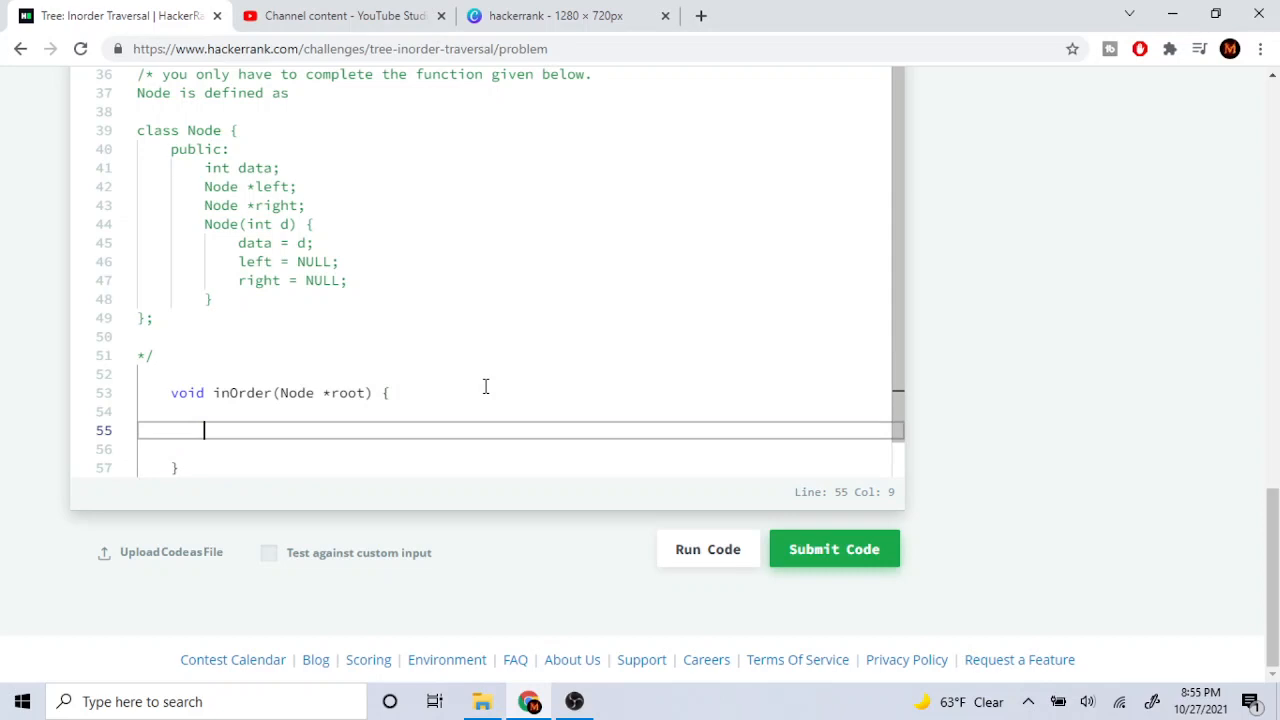
Write the // Left Node Right comment and the if(root->left != nullptr){ guard
{"action": "type", "text": "/"}
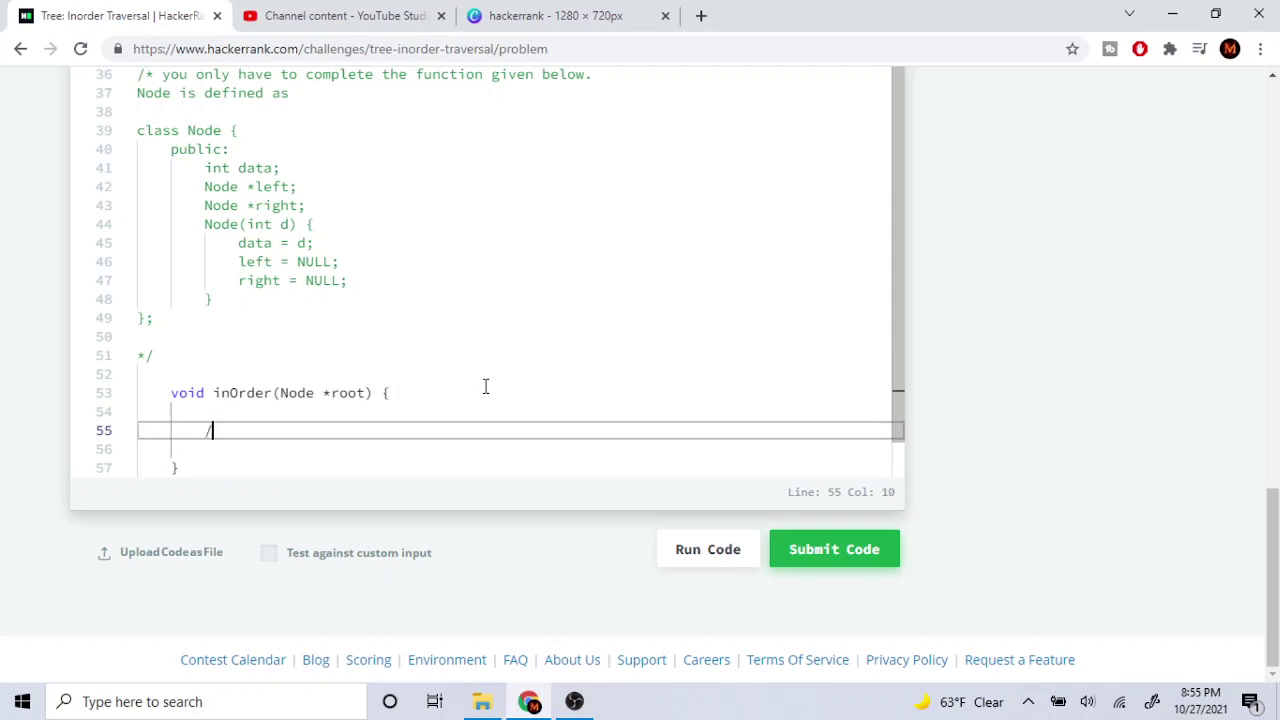
{"action": "type", "text": "/ Left N"}
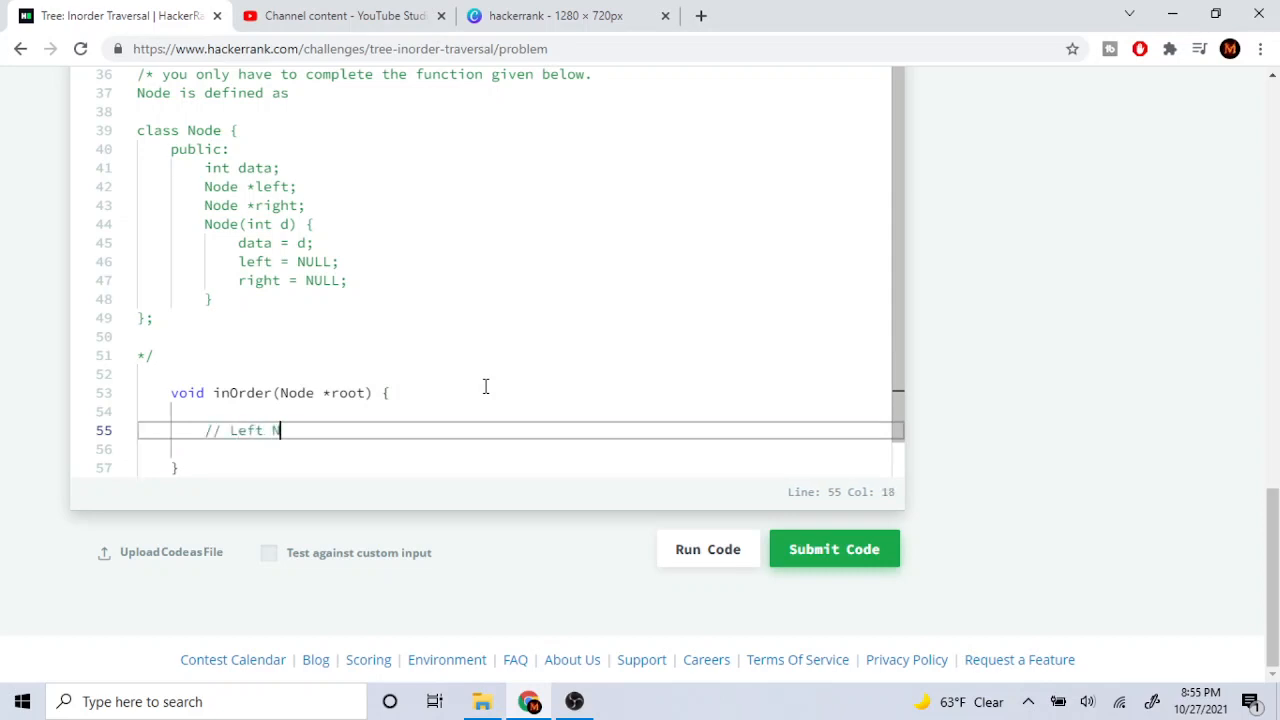
{"action": "type", "text": "ode Right"}
{"action": "type", "text": "if(root-"}
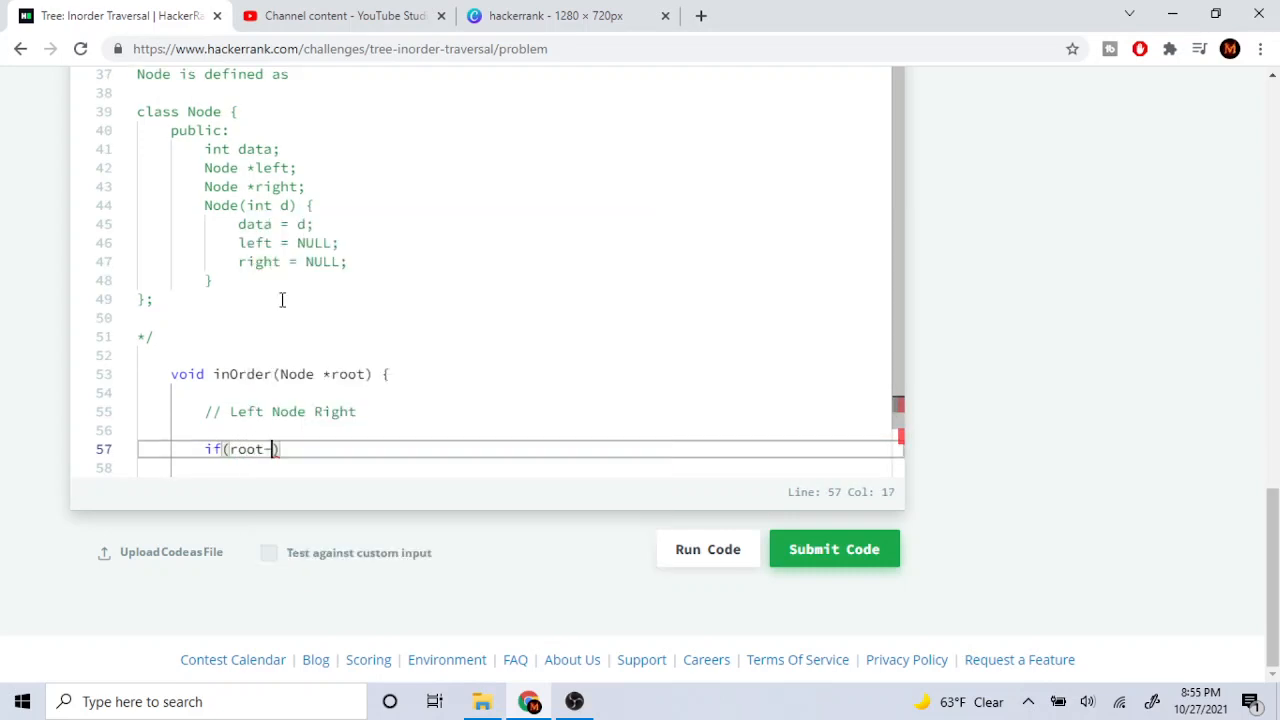
{"action": "type", "text": ">left !"}
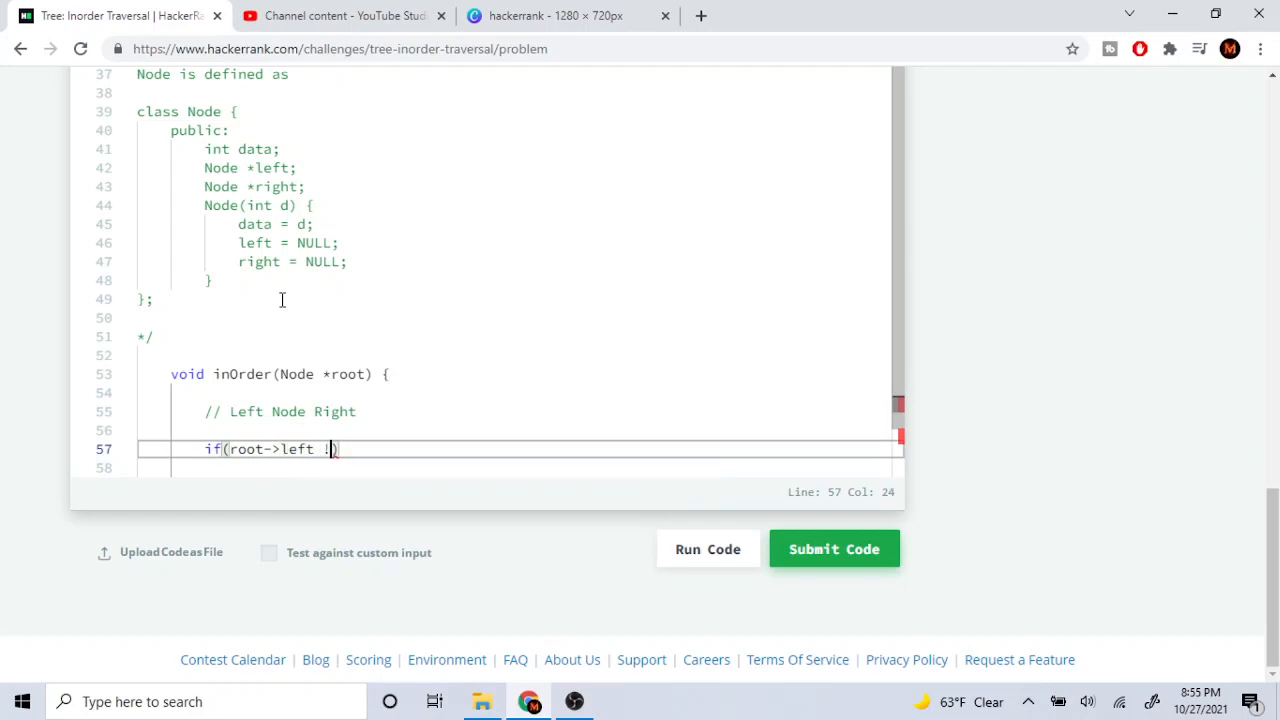
{"action": "type", "text": "= nullptr){"}
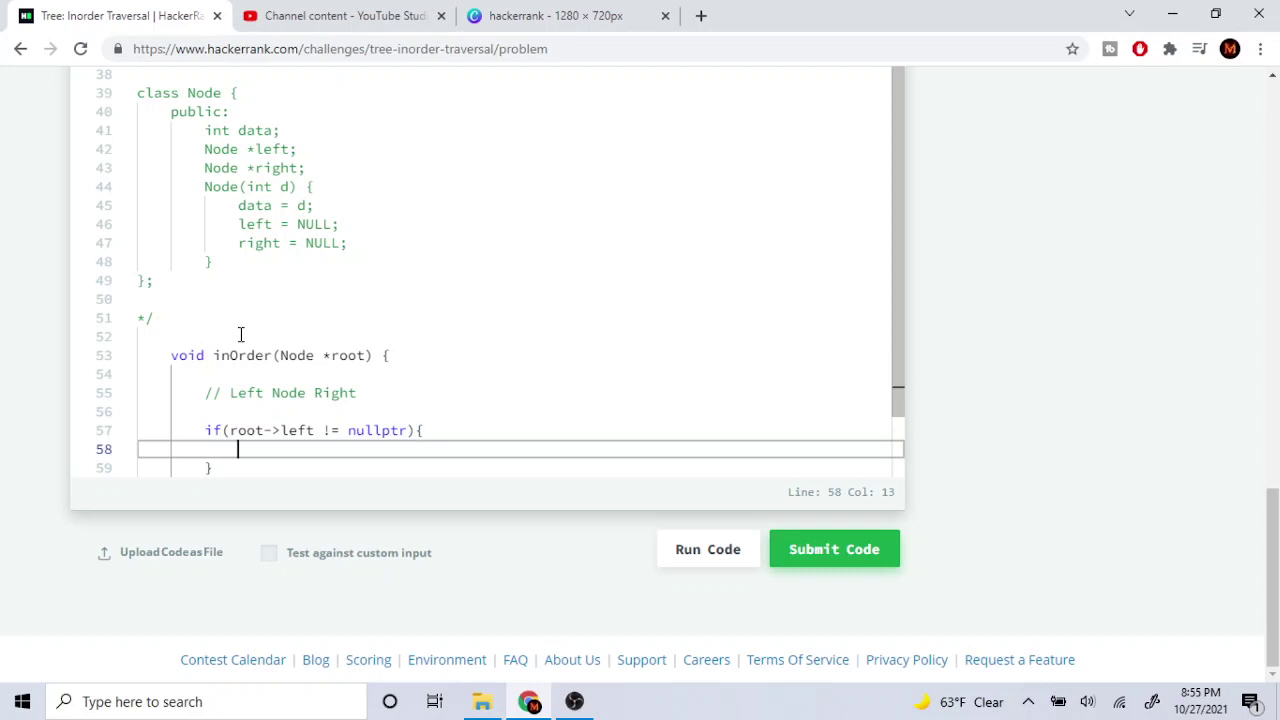
Add the recursive inOrder(root->left) call inside the guard and start a cout line
{"action": "left_click", "coordinate": [322, 430]}
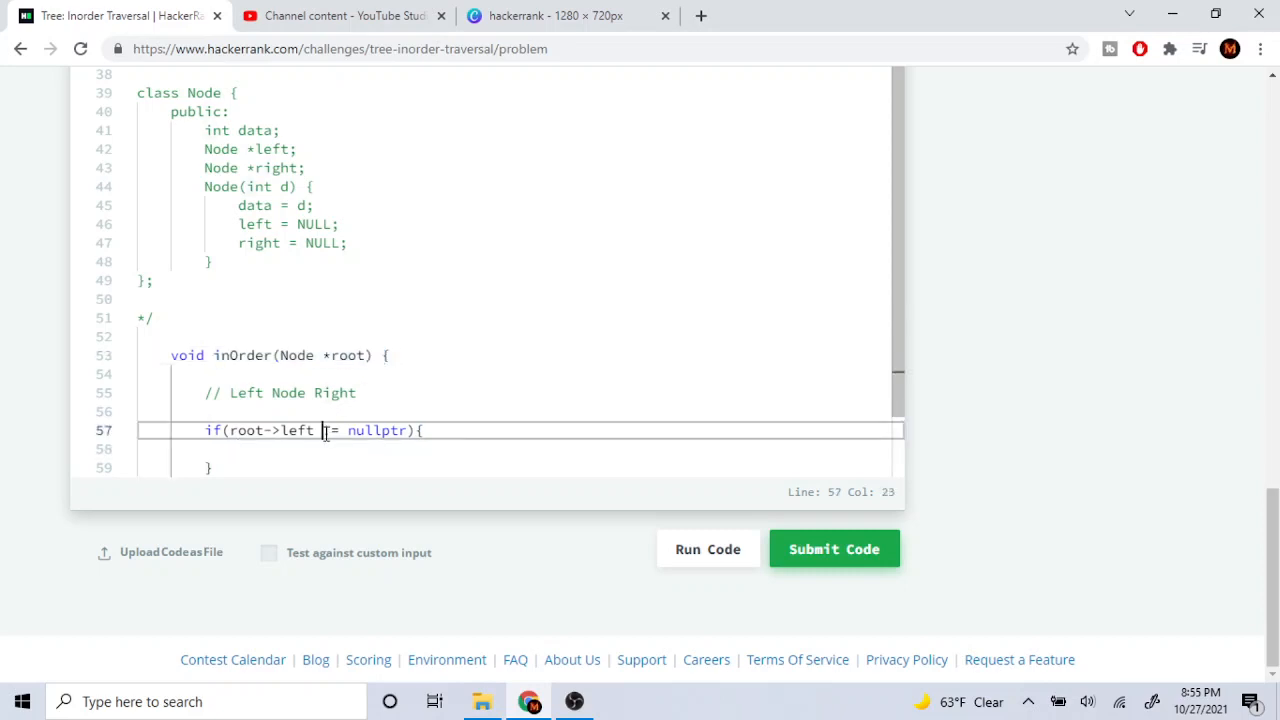
{"action": "type", "text": "inOrder(Node *root)"}
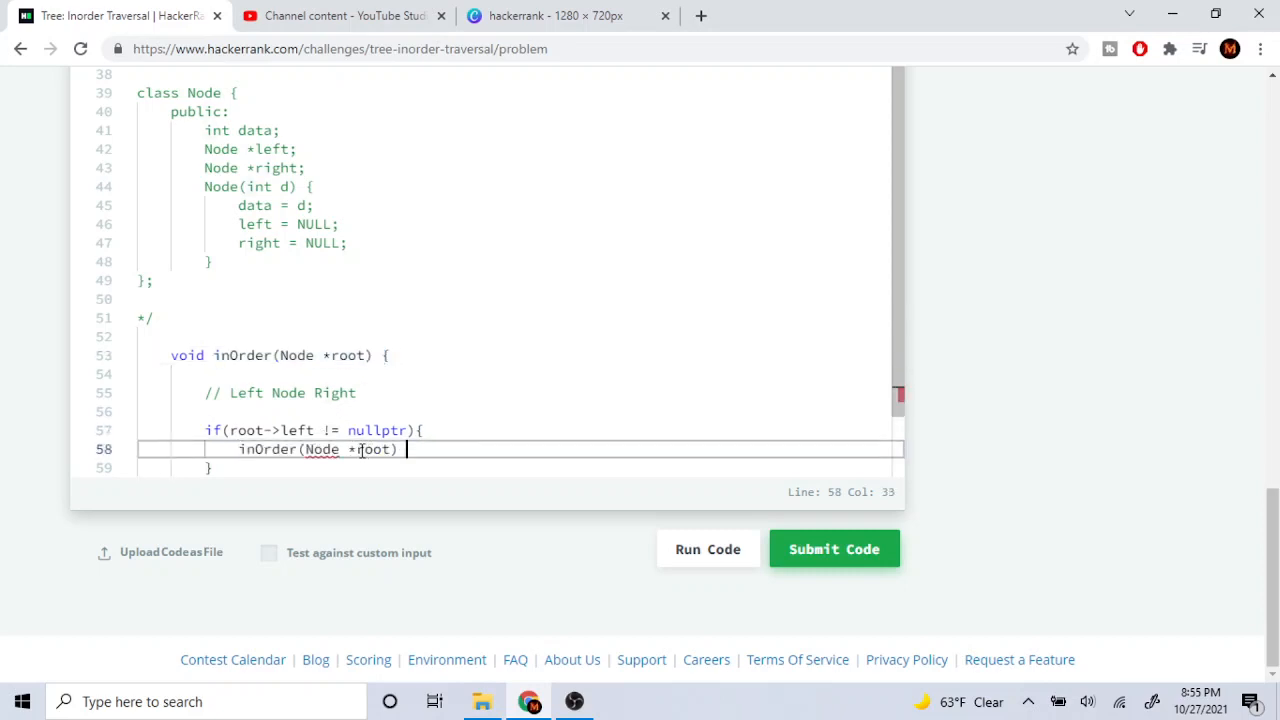
{"action": "key", "text": "Backspace"}
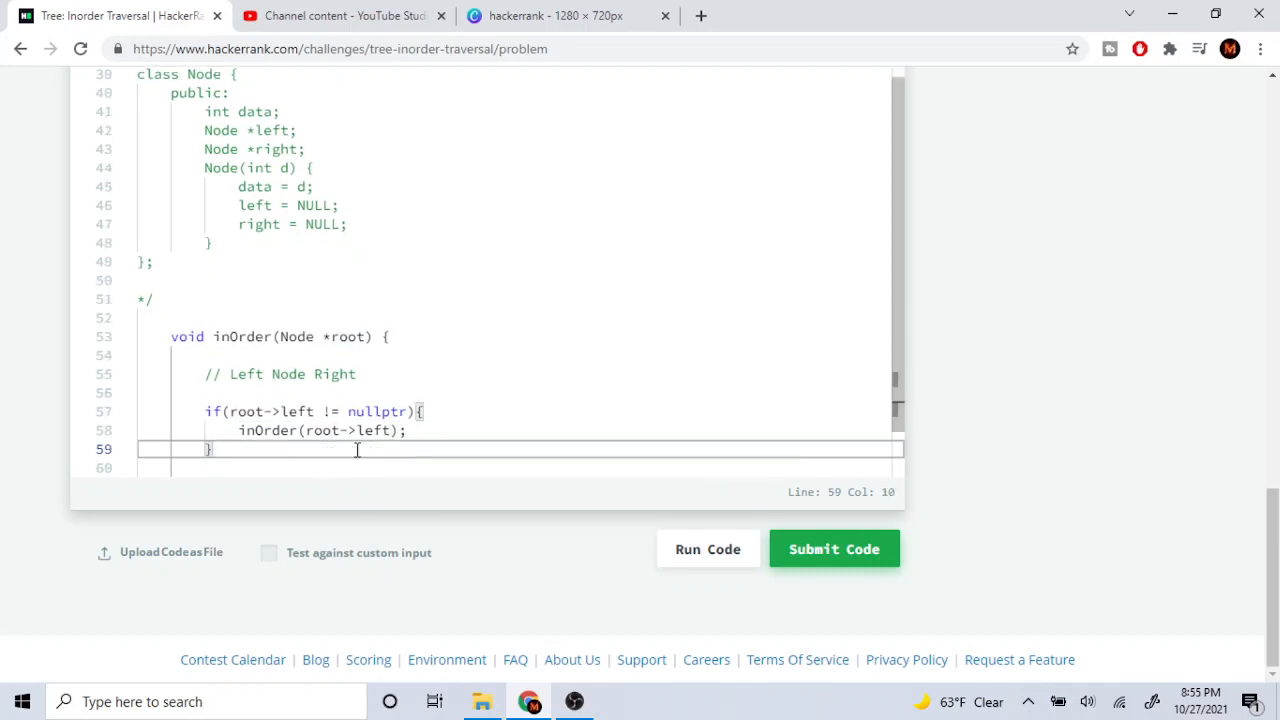
{"action": "type", "text": "cout <"}
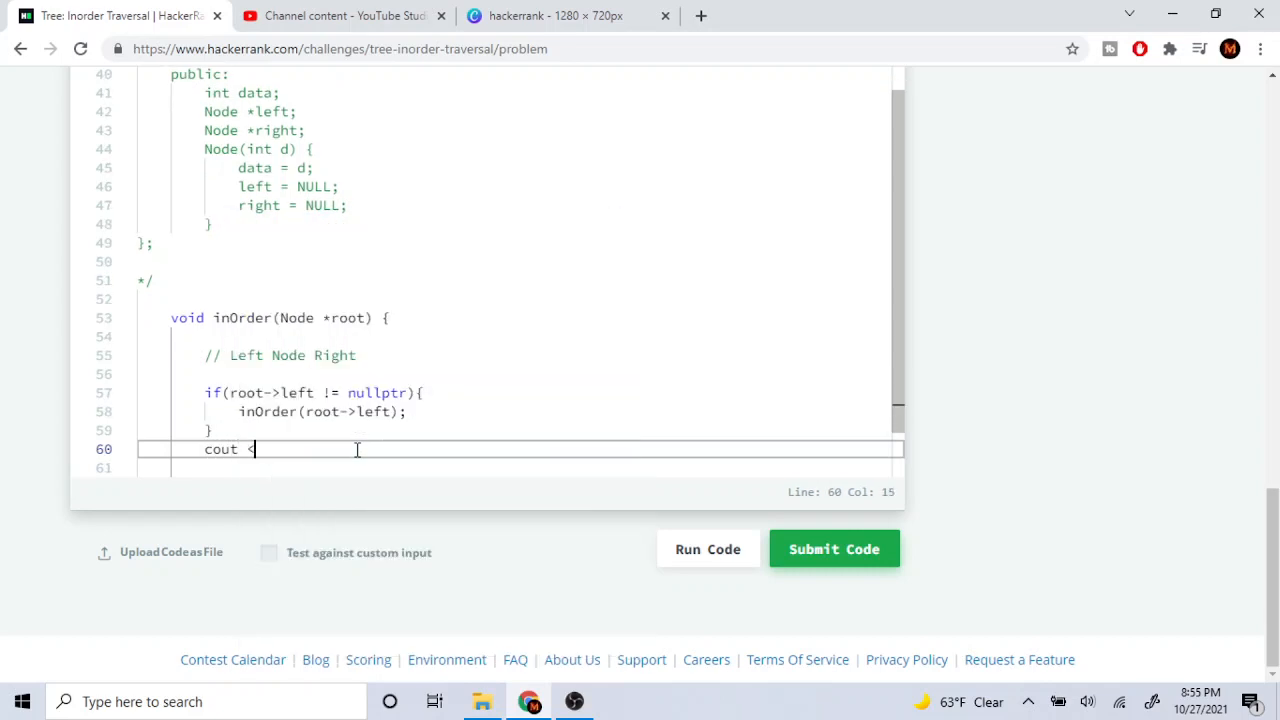
Continue the cout of root->data, alongside the root null check and right-child recursive call
{"action": "type", "text": "<< root->"}
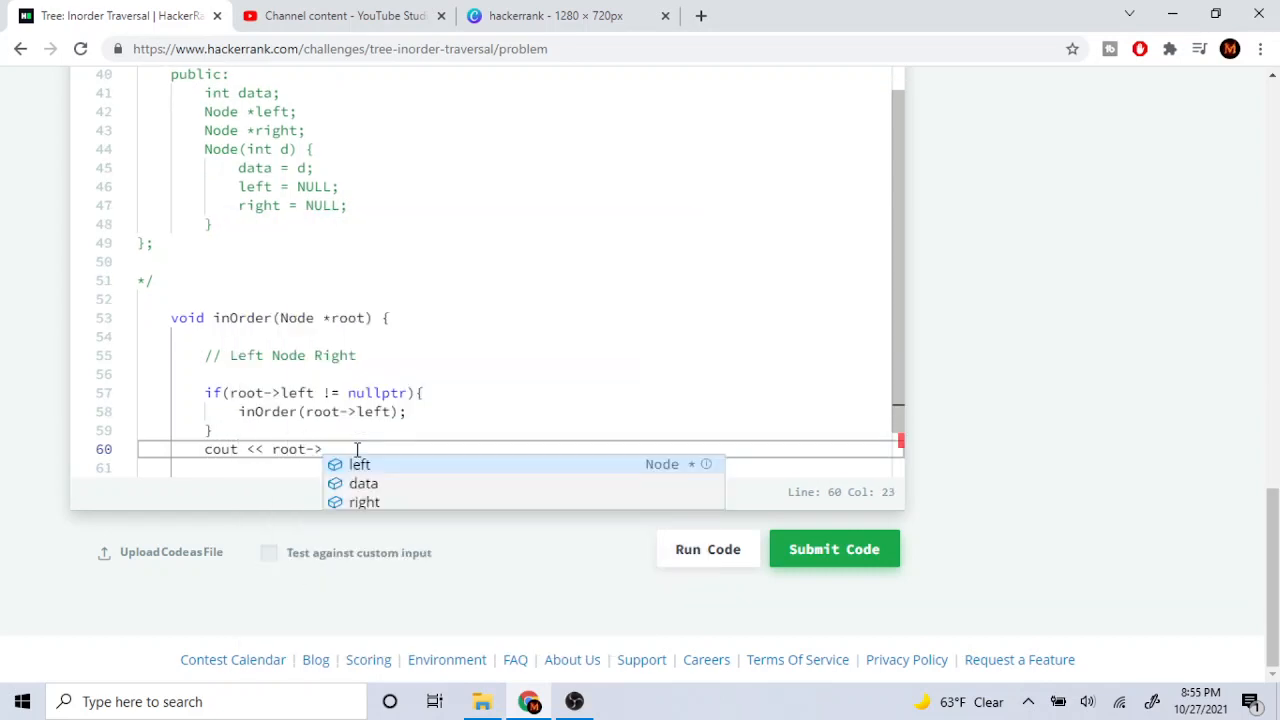
{"action": "type", "text": "data << en"}
{"action": "left_click", "coordinate": [520, 468]}
{"action": "type", "text": "if(root != nullptr){"}
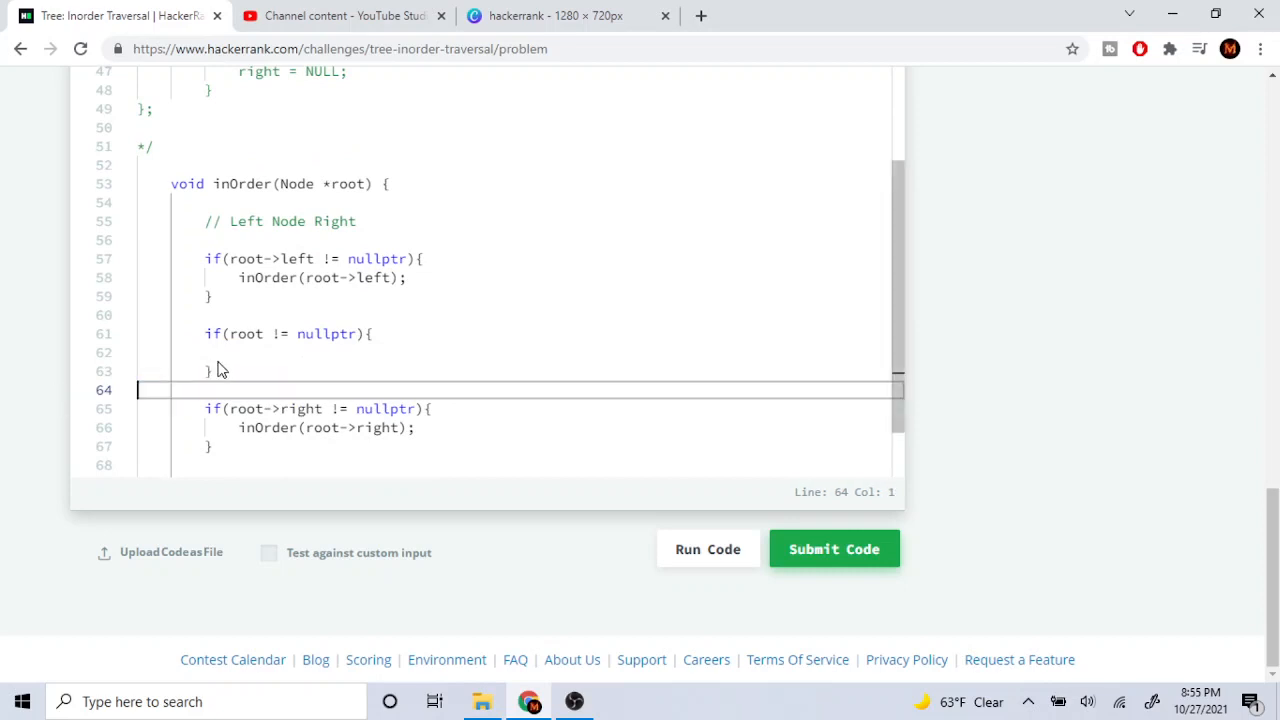
Print cout << root->data << " "; inside the root check and review the function
{"action": "type", "text": "cout << root->data << \" \";"}
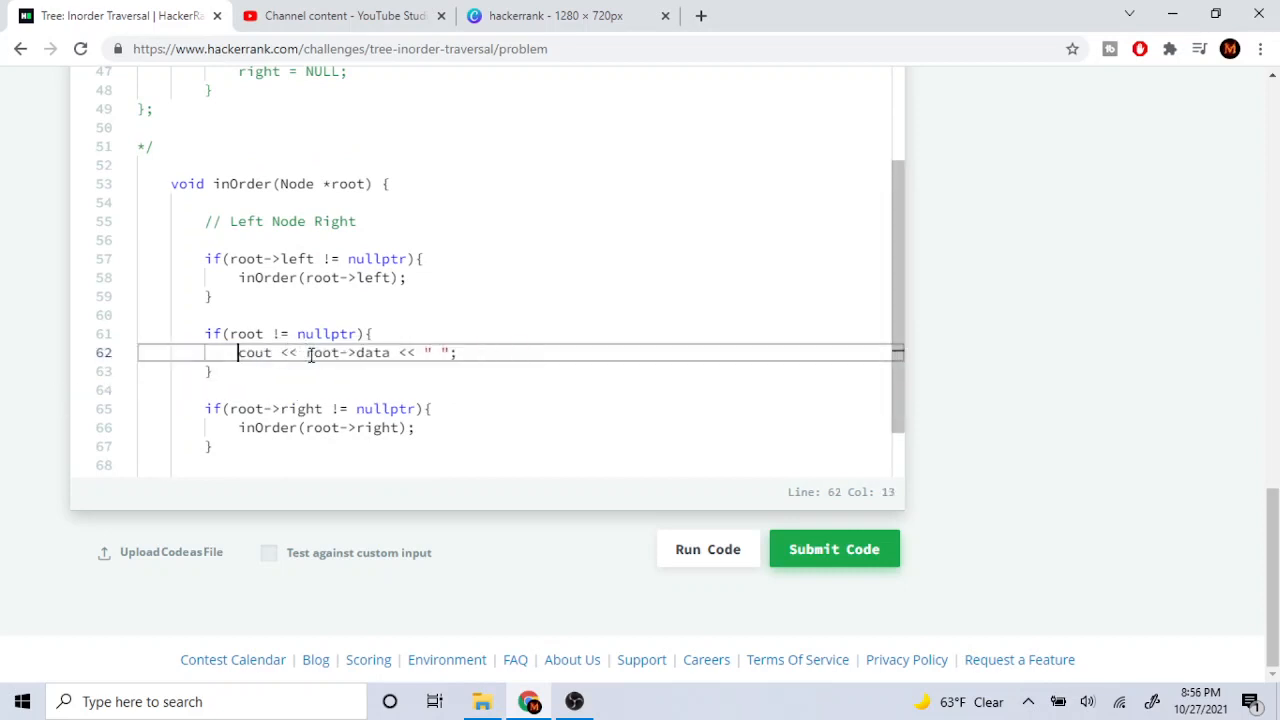
{"action": "double_click", "coordinate": [320, 352]}
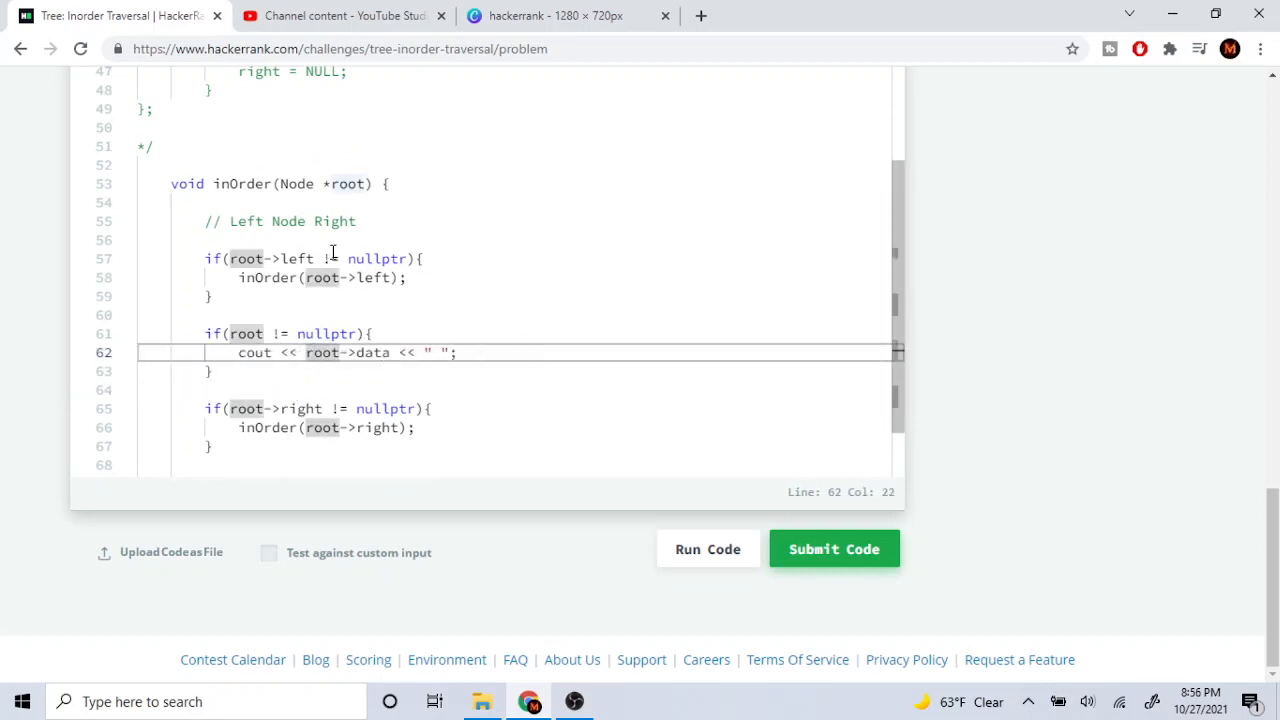
{"action": "scroll", "scroll_direction": "down", "scroll_amount": 3}
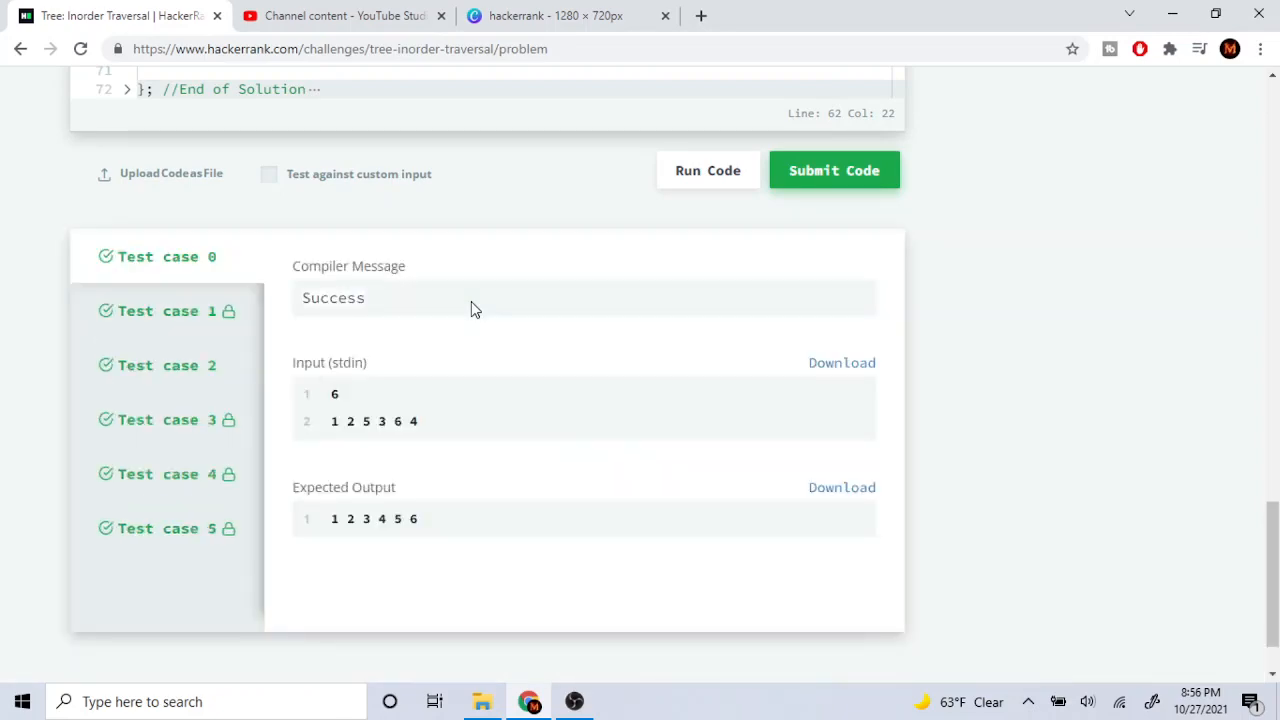
{"action": "scroll", "scroll_direction": "up", "scroll_amount": 3}
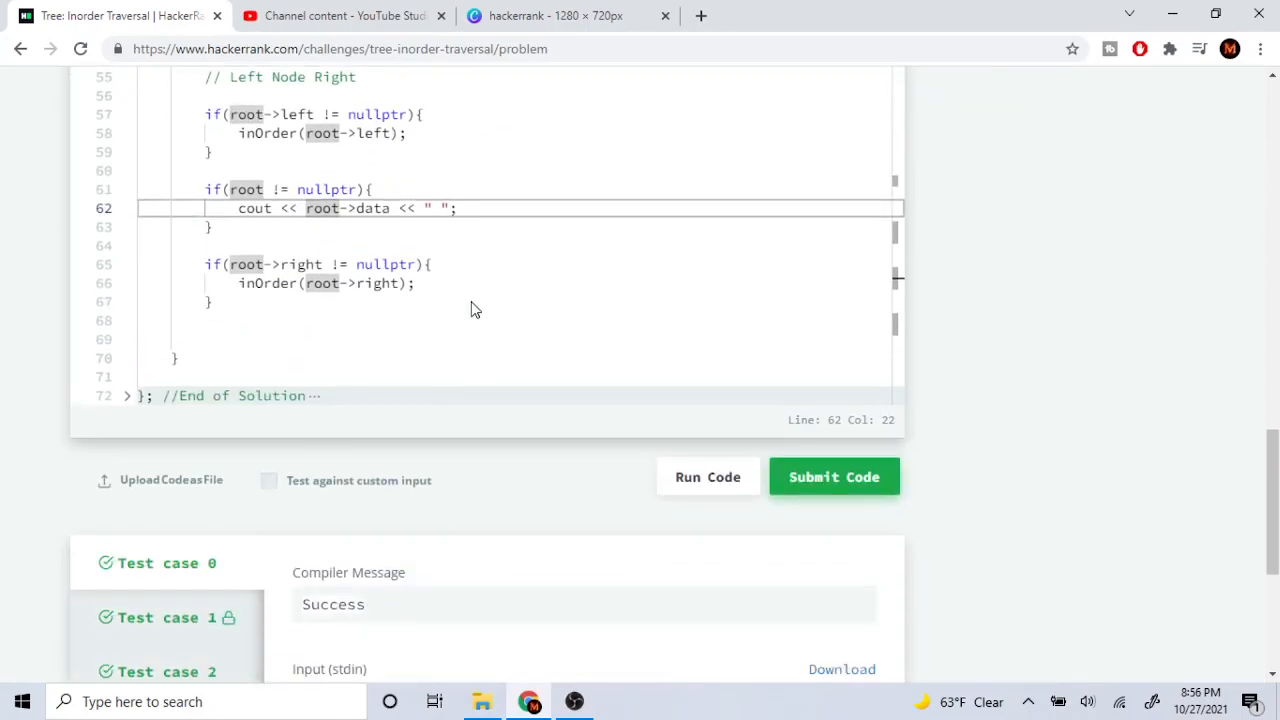
Submit the code and confirm all six test cases pass for 10.00 points
{"action": "left_click", "coordinate": [833, 476]}
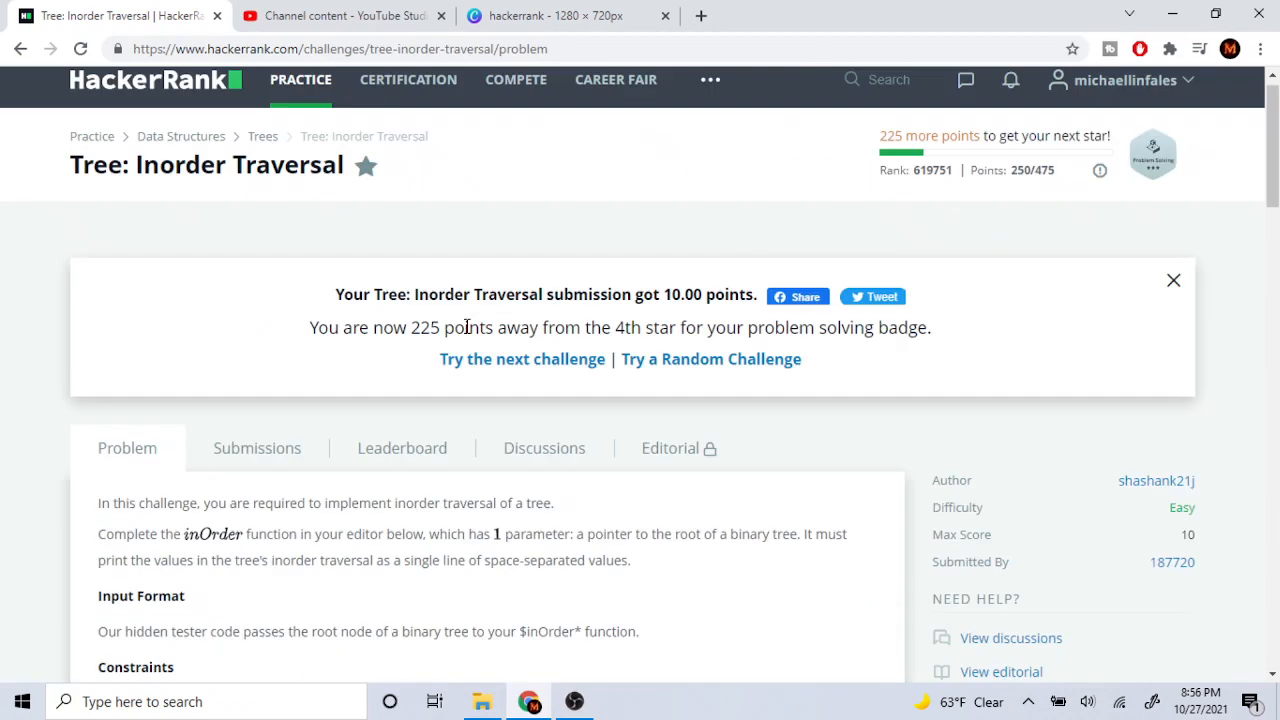
{"action": "scroll", "scroll_direction": "down", "scroll_amount": 3}
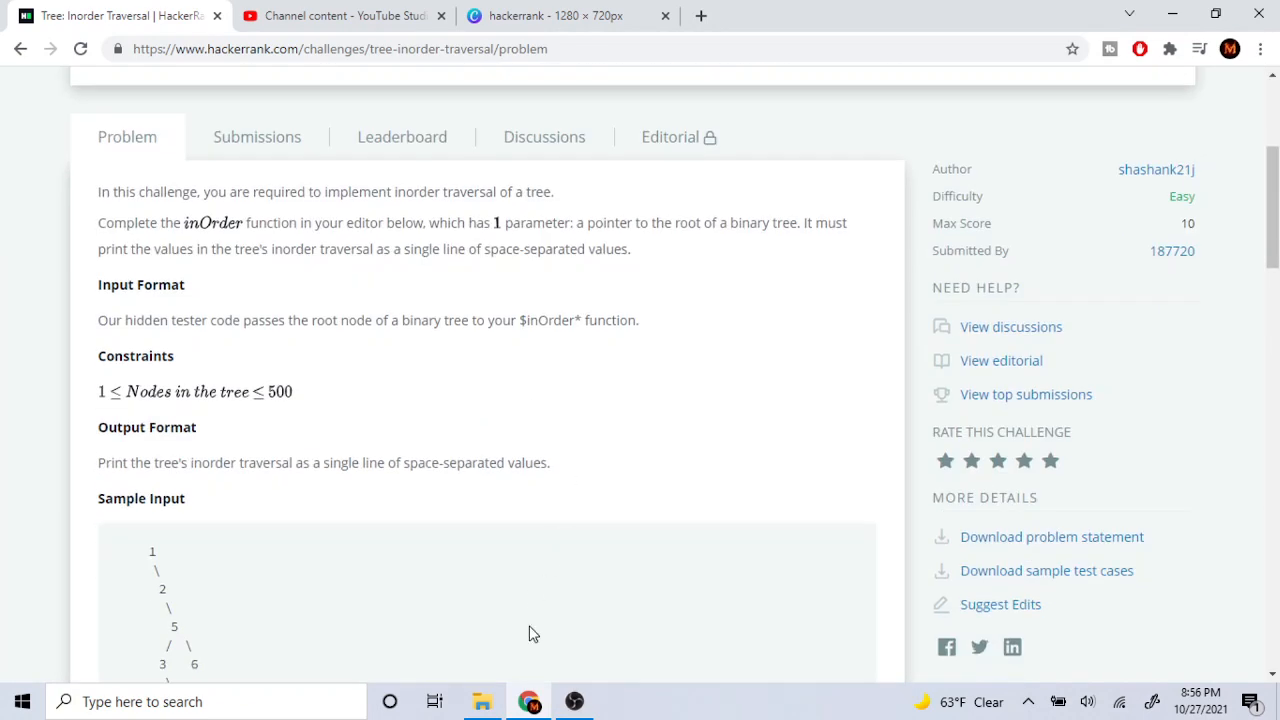